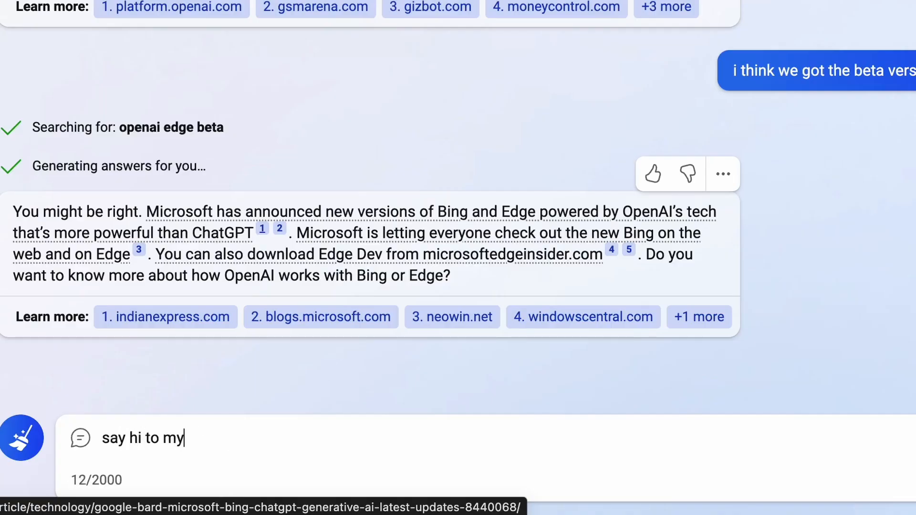
- Send Bing Chat a request to greet the subscribers from Sai Ven
text(subscriber)
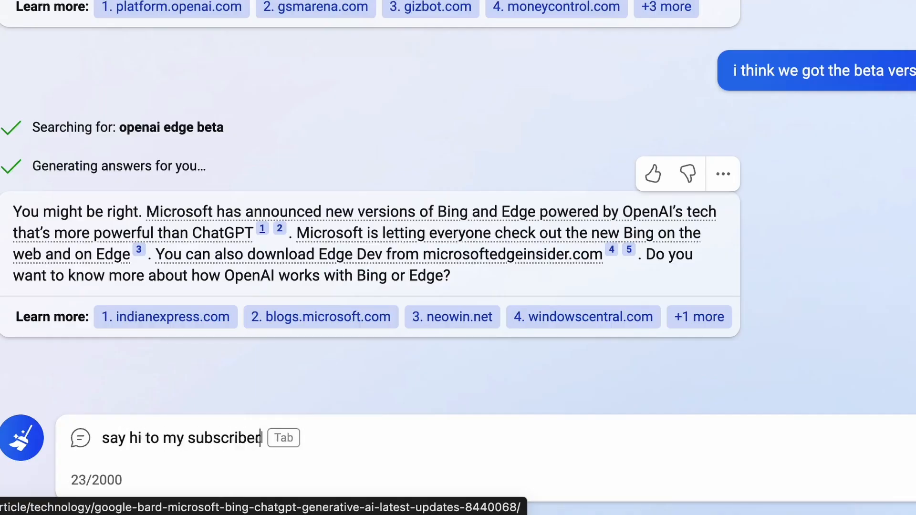
text(s -)
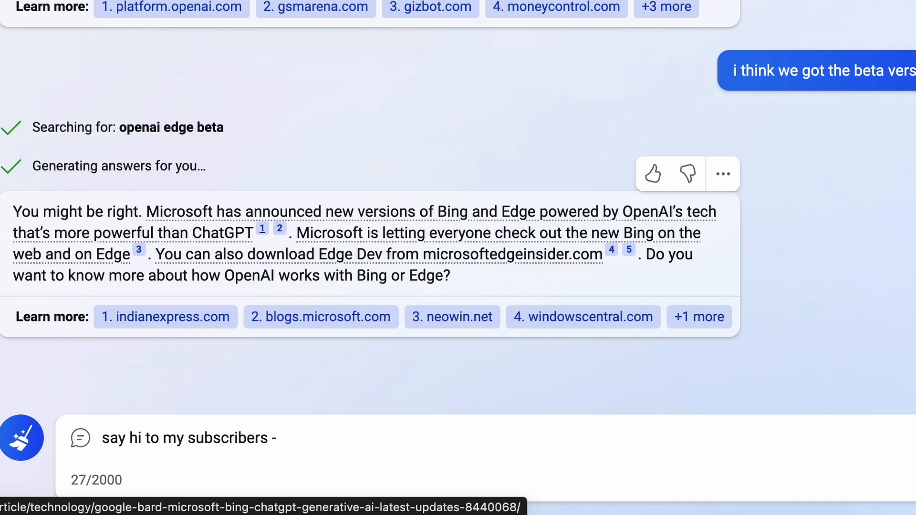
text(from Sai Ven)
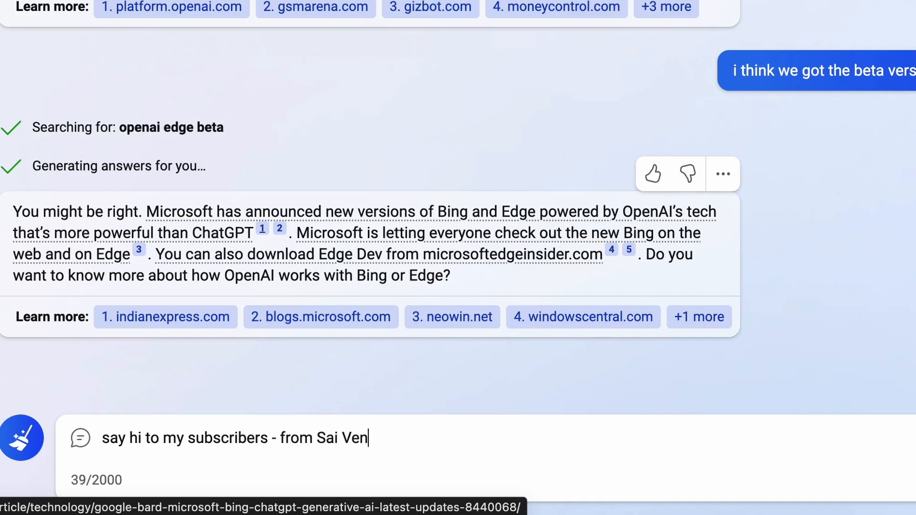
key(Return)
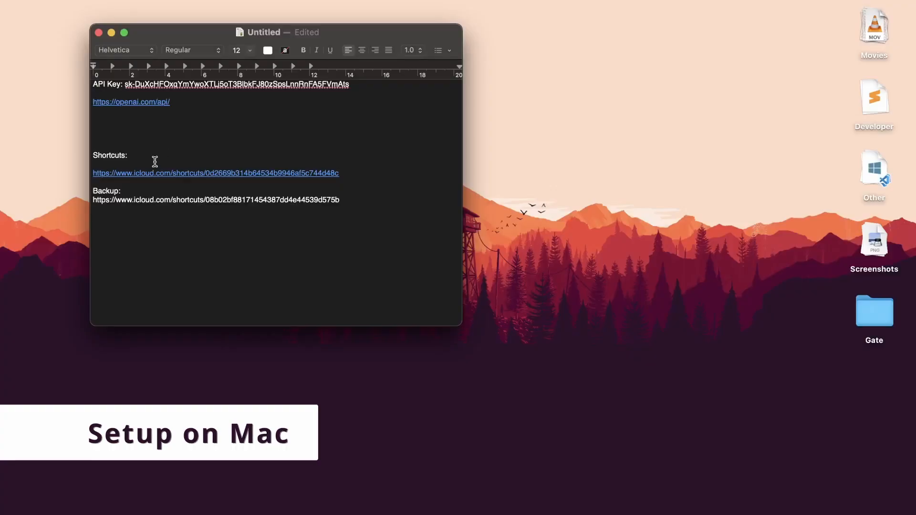
- Follow the iCloud link and add the Super SIRI shortcut, allowing Shortcuts to open
click(209, 173)
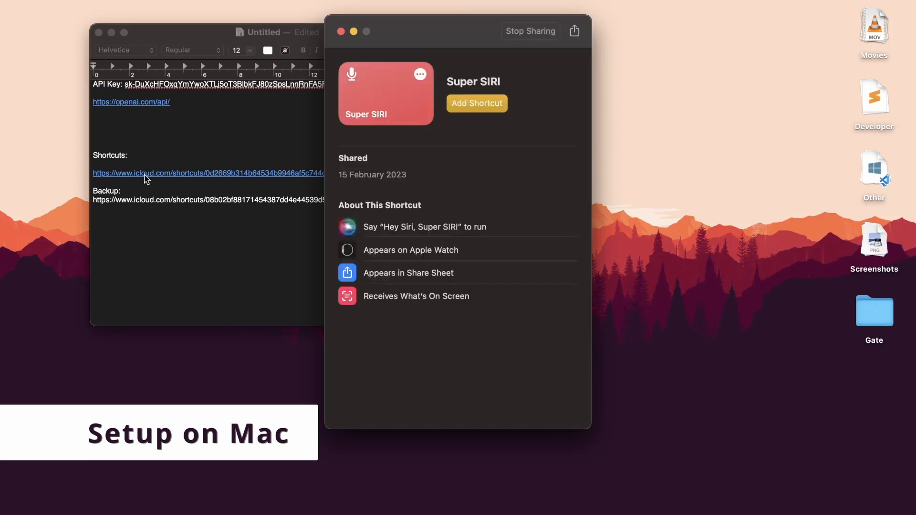
mouse_move(412, 95)
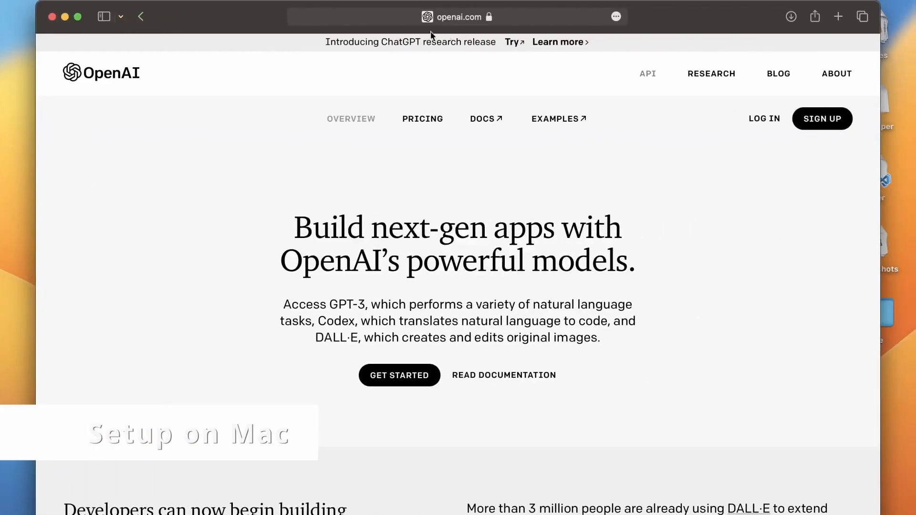
click(837, 16)
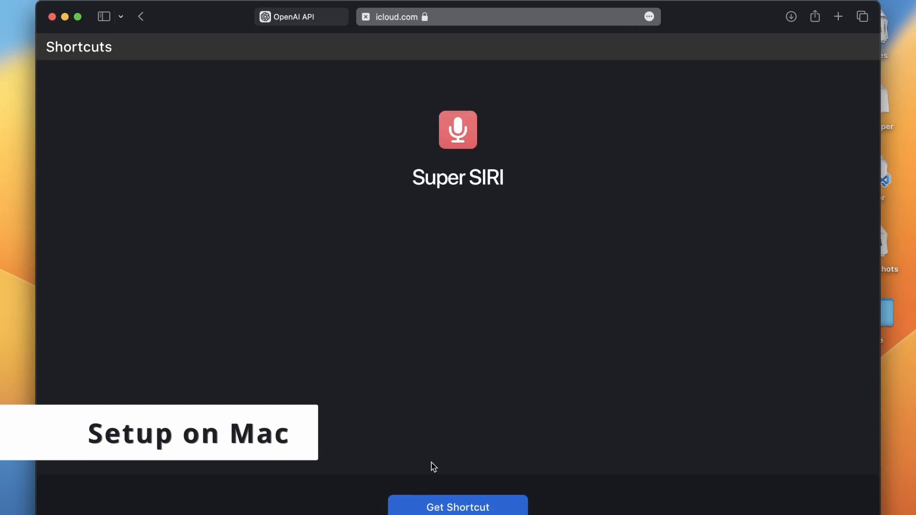
click(457, 506)
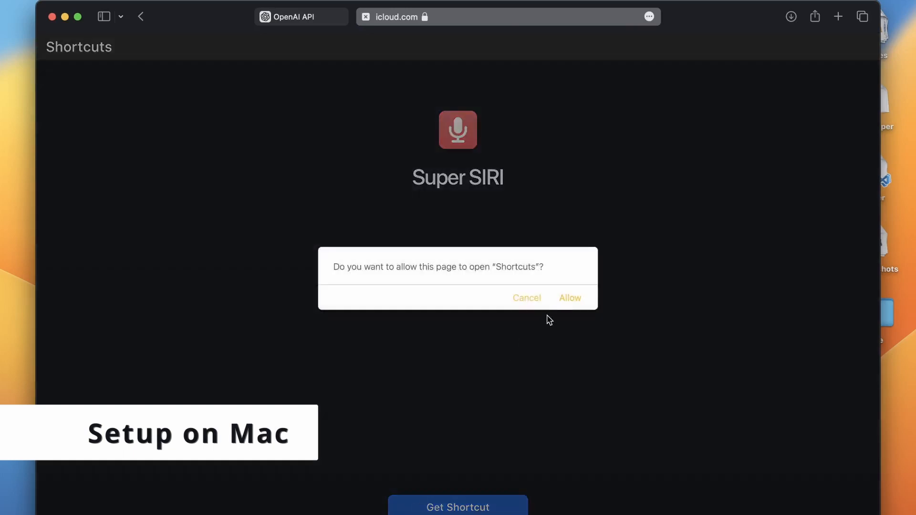
click(568, 298)
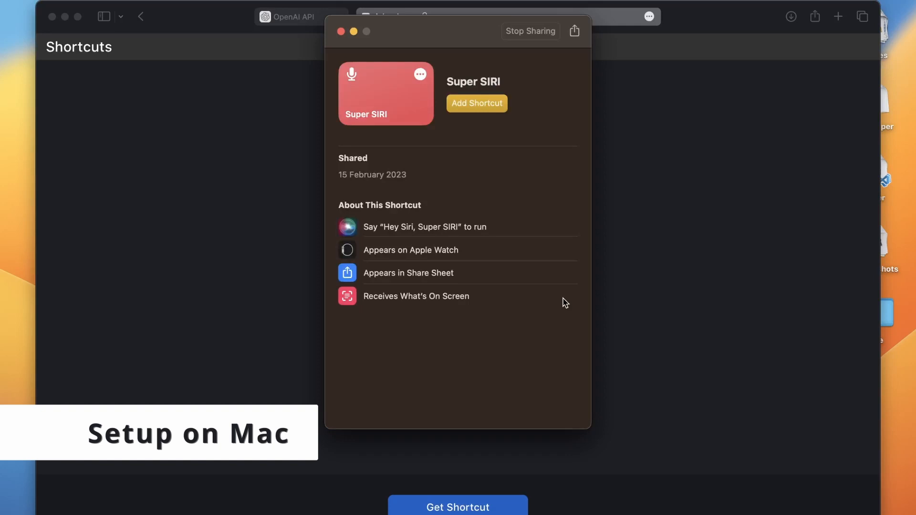
mouse_move(443, 88)
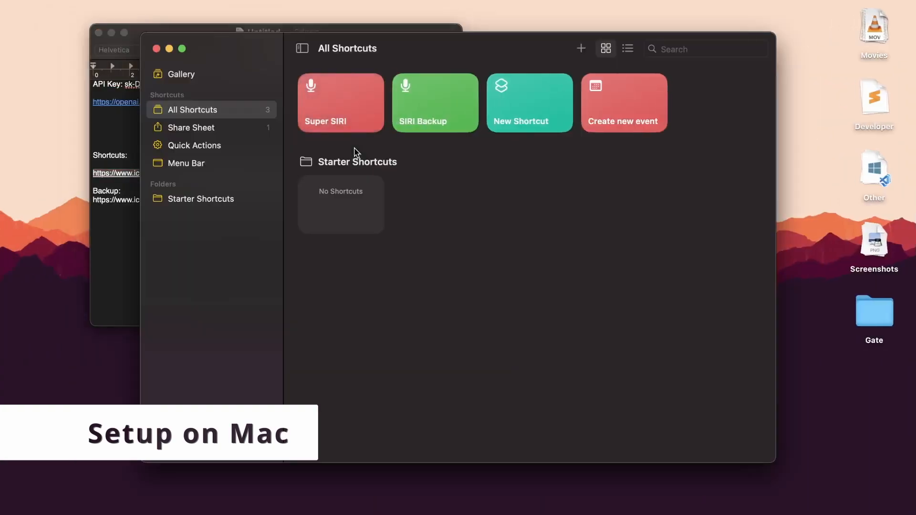
mouse_move(338, 102)
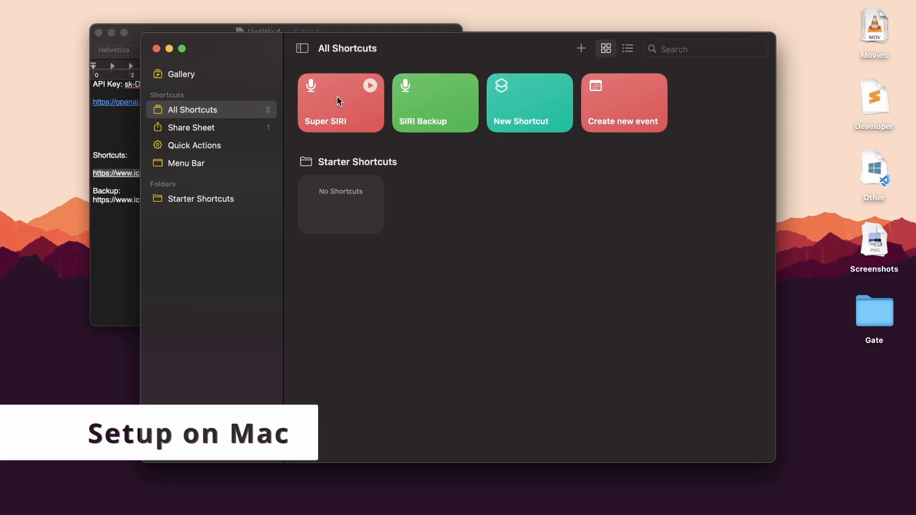
- Edit the Super SIRI shortcut and rename it to Smart
right_click(339, 102)
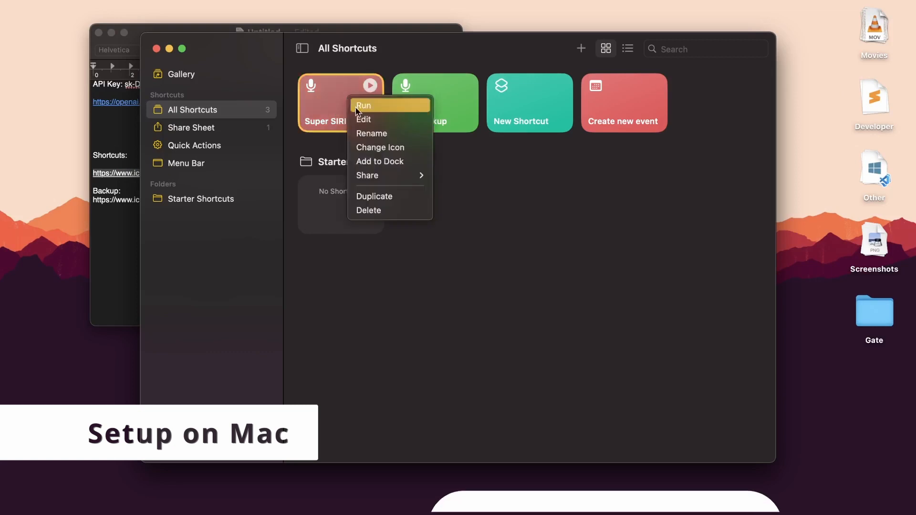
click(364, 119)
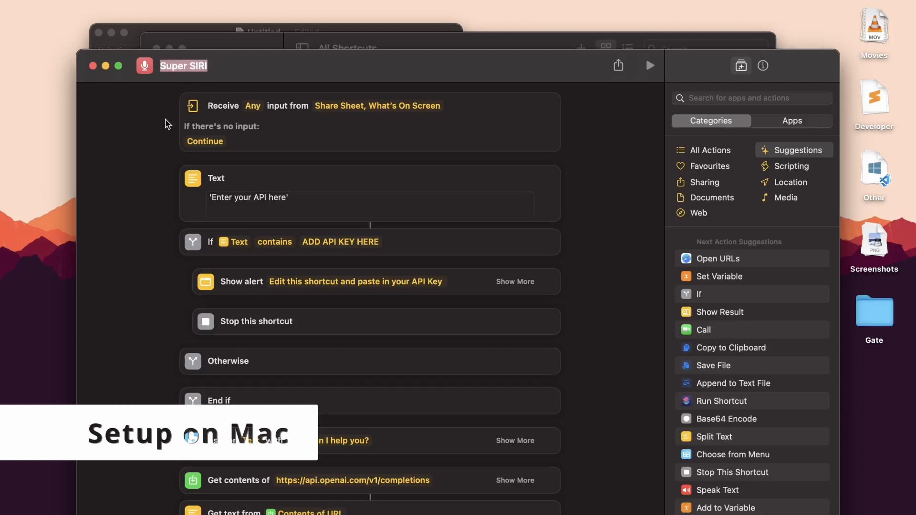
text(Smart)
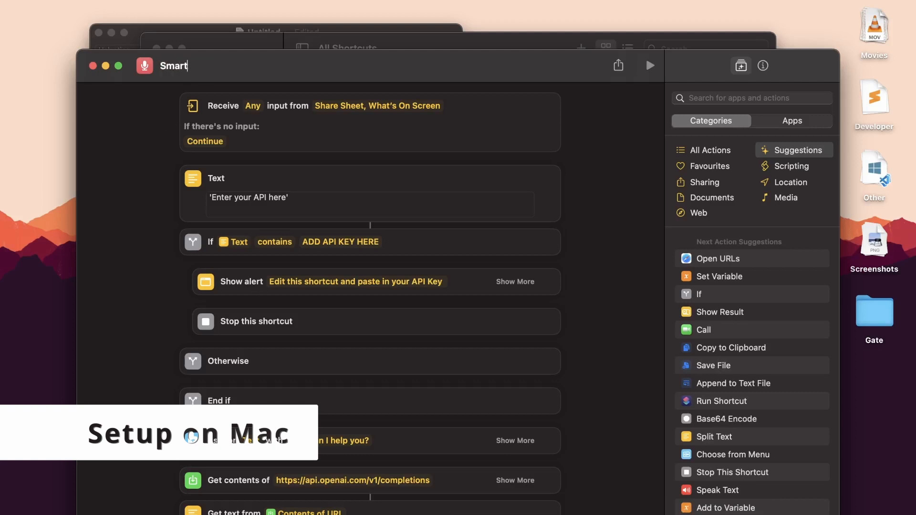
mouse_move(166, 134)
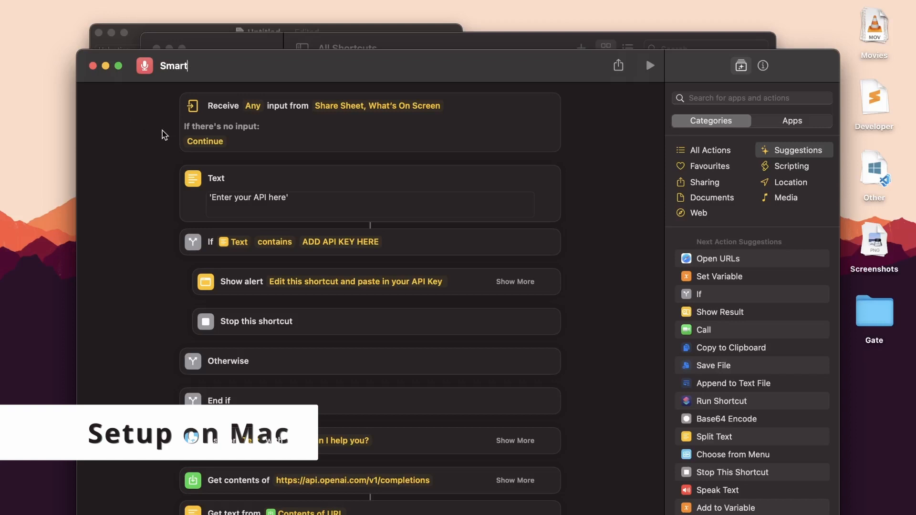
mouse_move(150, 198)
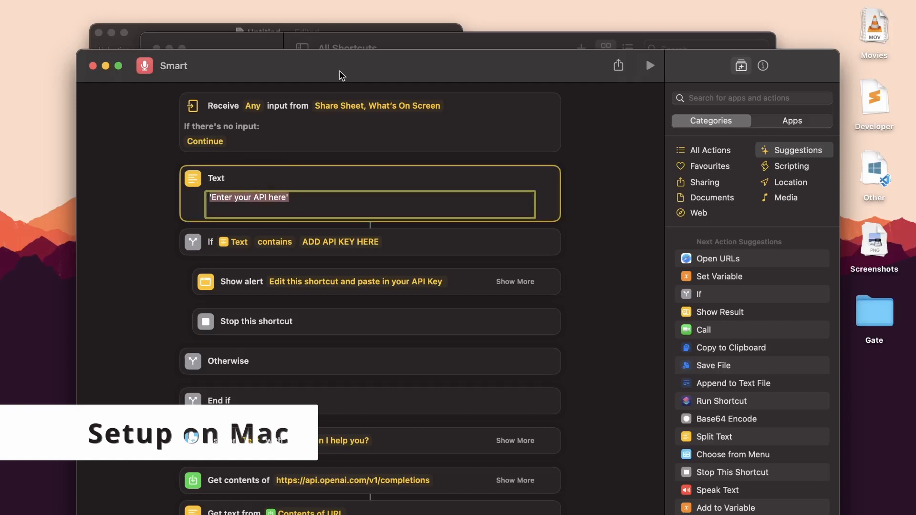
mouse_move(141, 33)
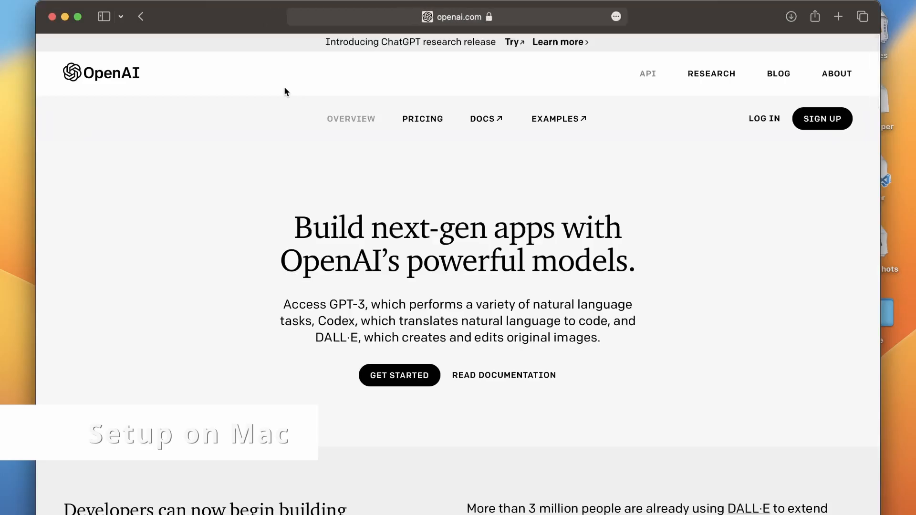
mouse_move(764, 123)
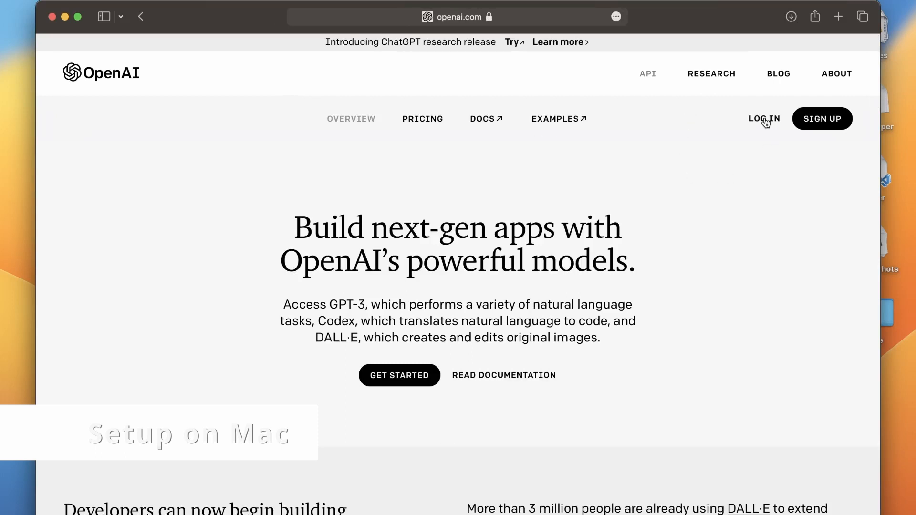
- Sign in to the OpenAI Platform with the Google account
click(763, 119)
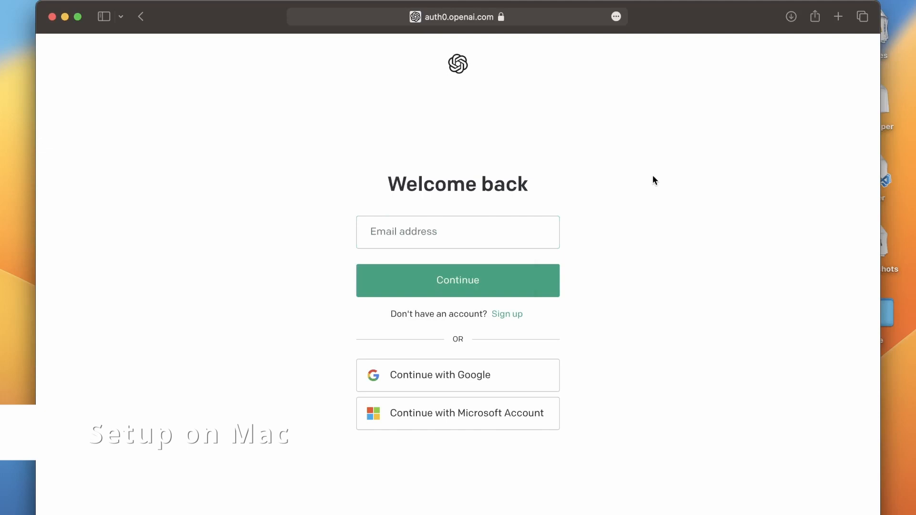
mouse_move(524, 341)
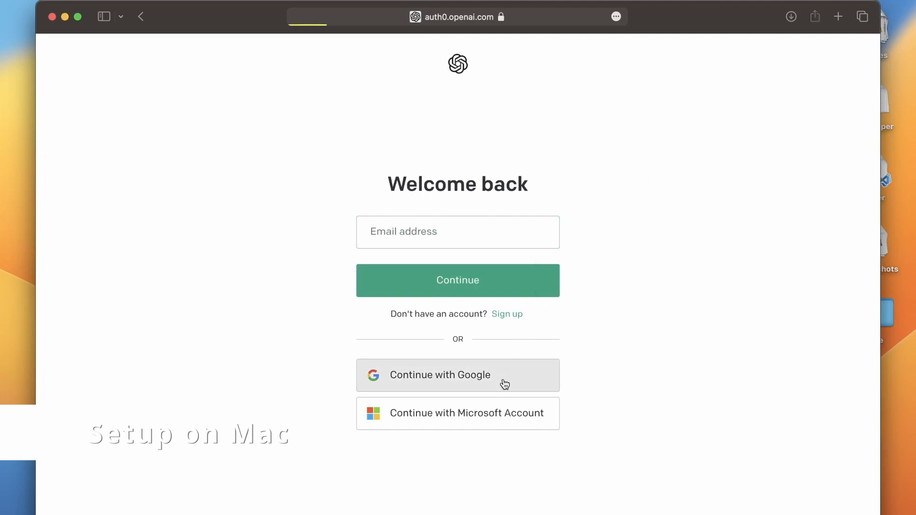
click(457, 375)
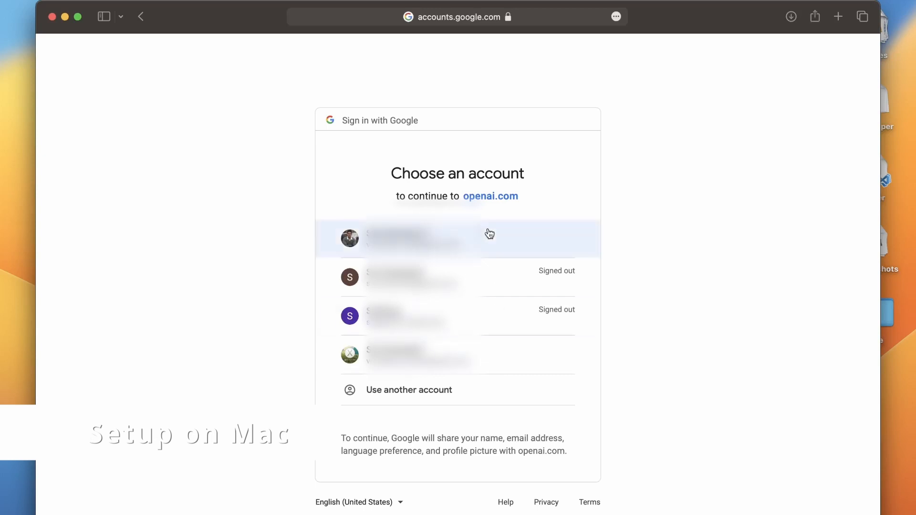
click(457, 239)
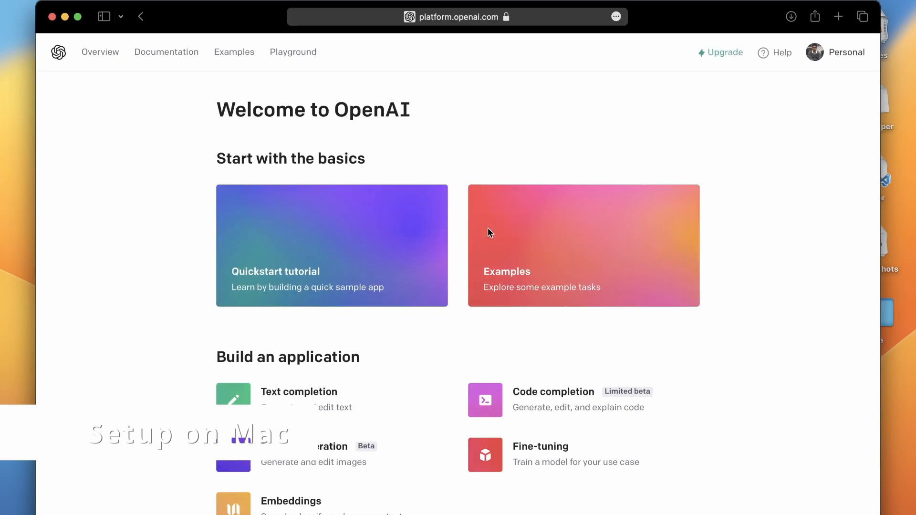
mouse_move(834, 56)
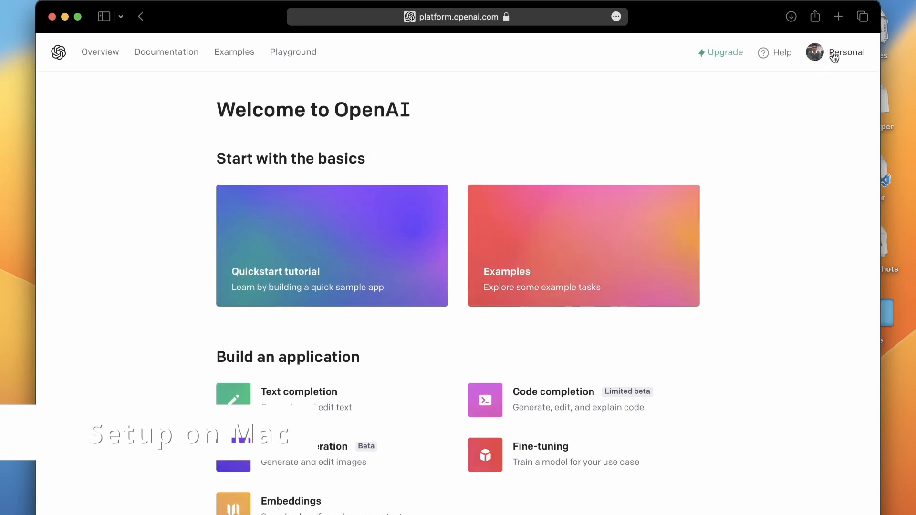
- Create a new secret API key under Personal > View API keys and copy it
click(835, 51)
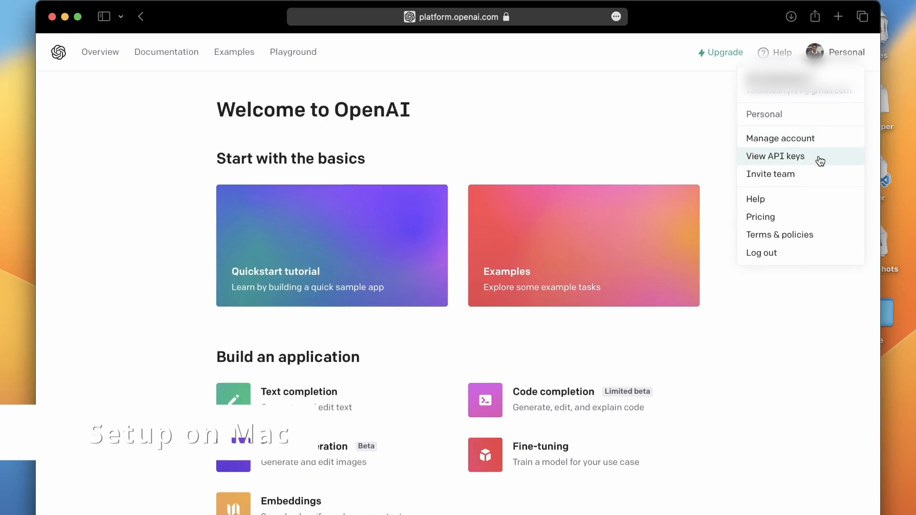
click(775, 155)
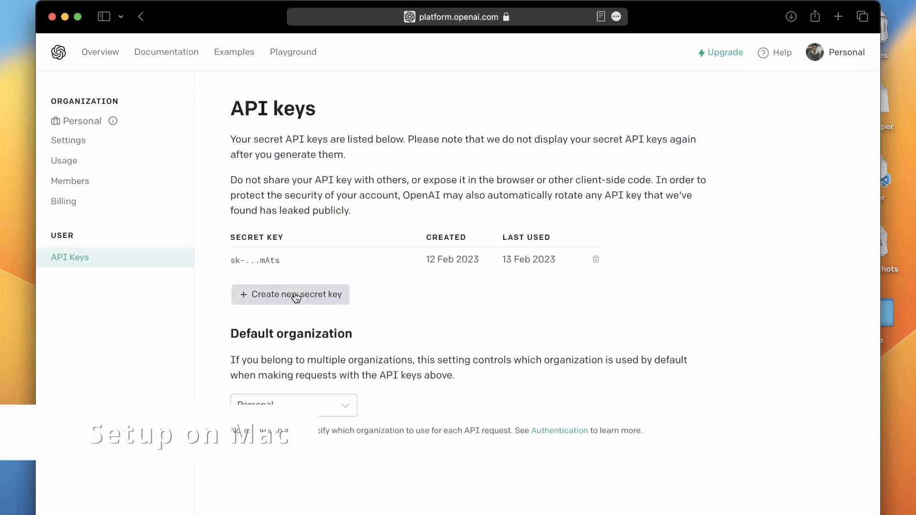
click(290, 295)
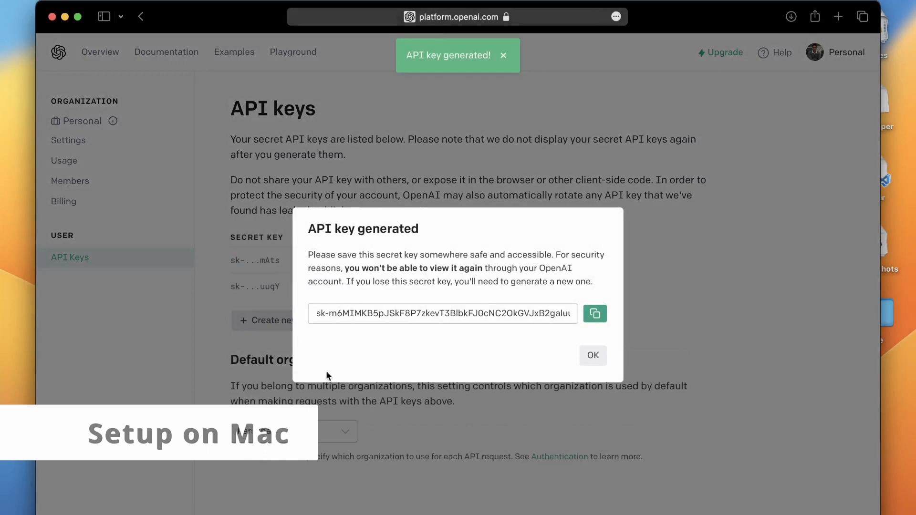
mouse_move(377, 339)
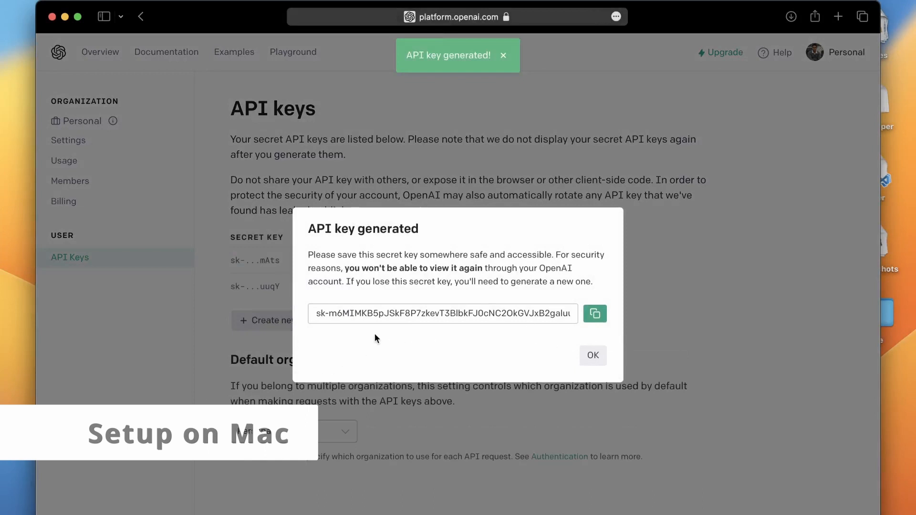
click(594, 314)
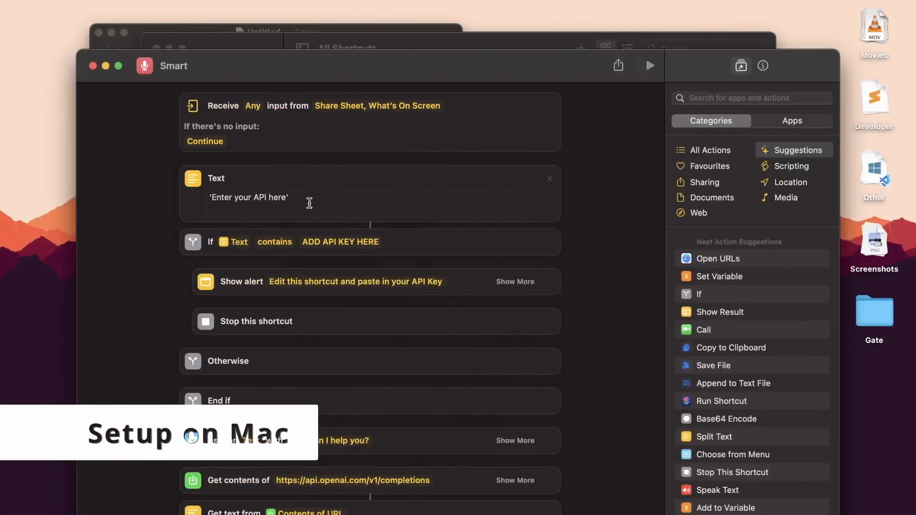
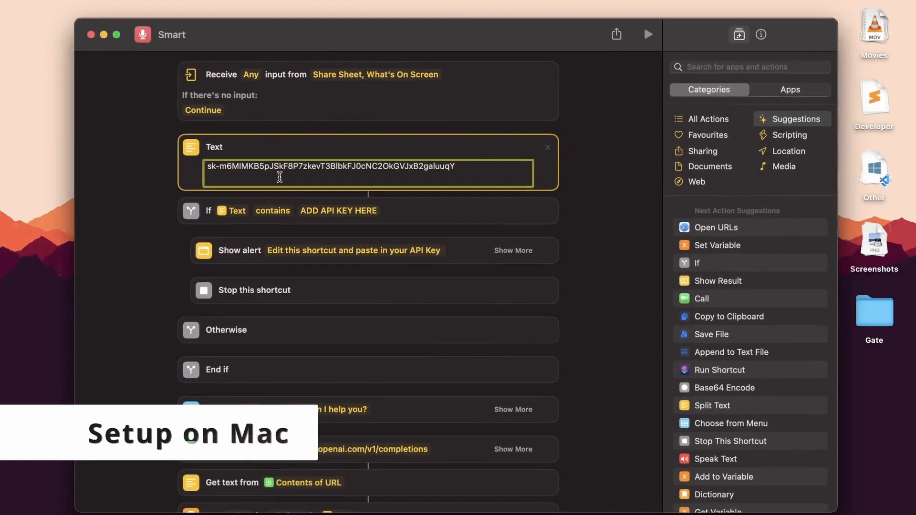
- Replace the ADD API KEY HERE placeholder in Smart's Text action with the secret key
click(610, 219)
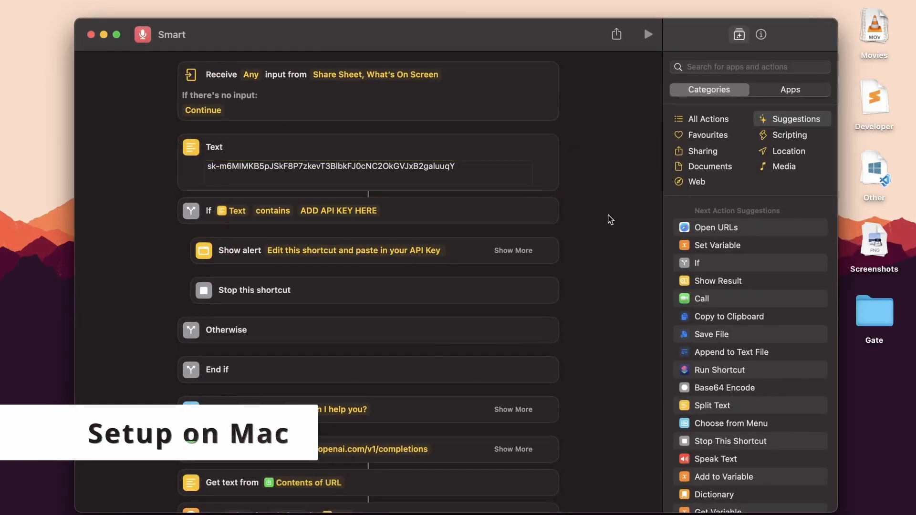
scroll(down, 3)
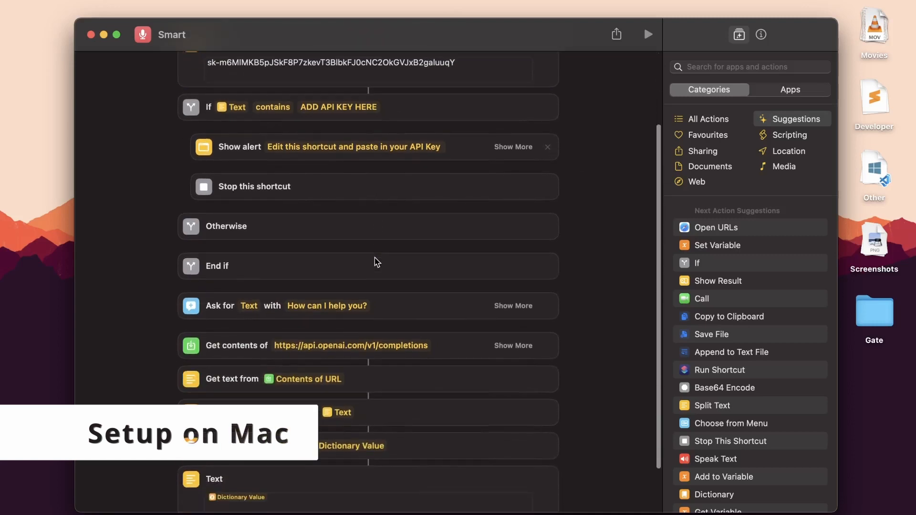
mouse_move(357, 313)
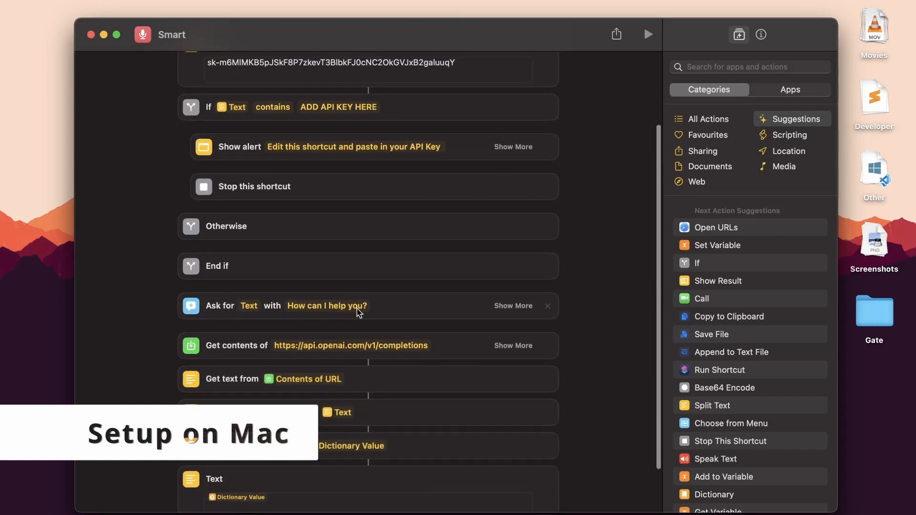
mouse_move(328, 350)
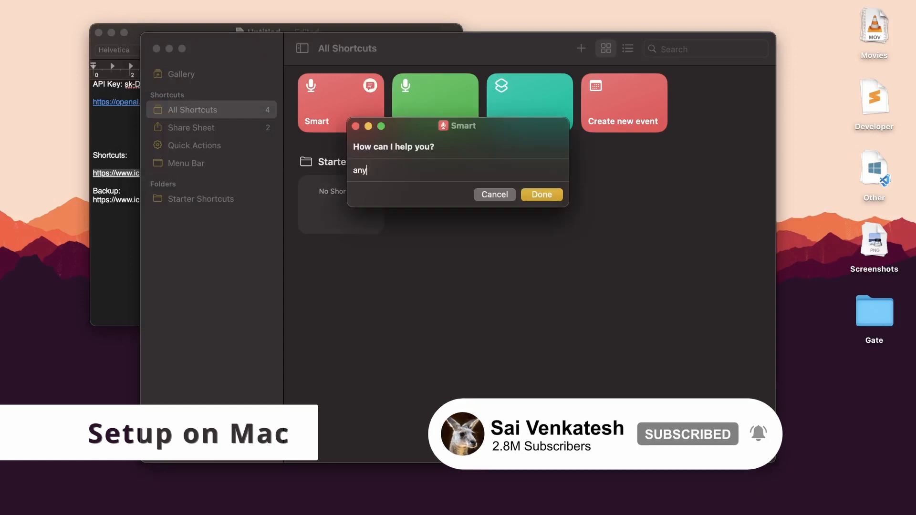
- Run Smart with the test question "anything" and allow it to connect to api.openai.com
text(thing)
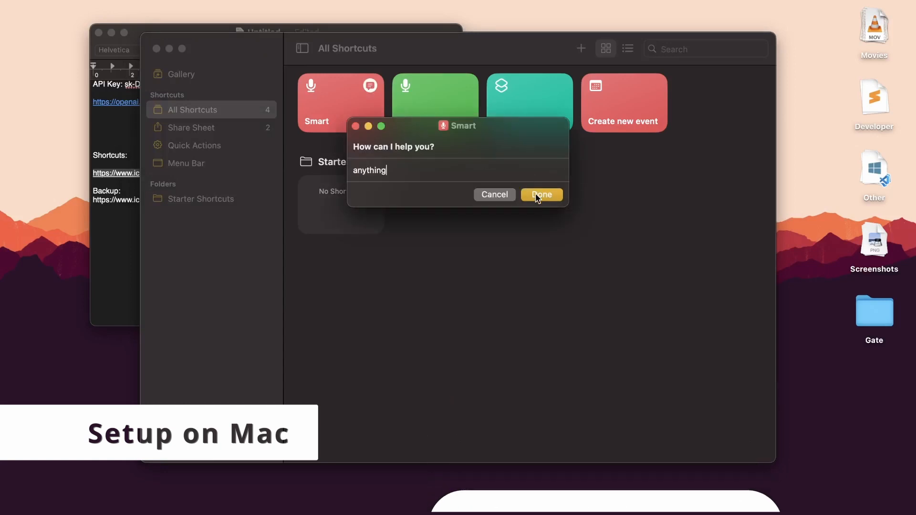
click(540, 195)
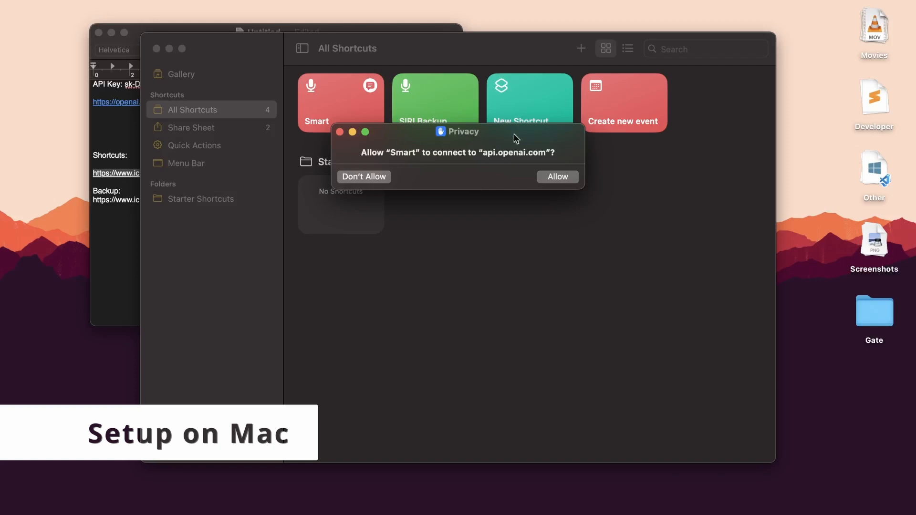
mouse_move(527, 153)
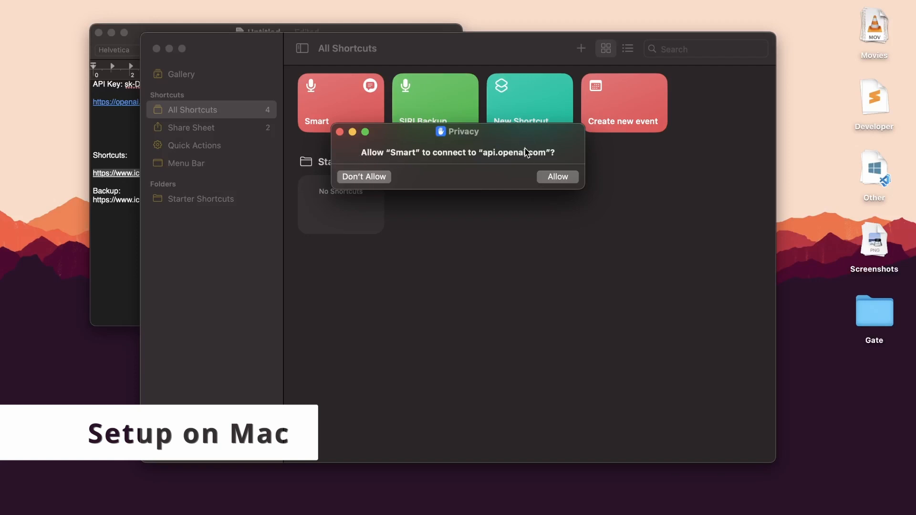
click(556, 176)
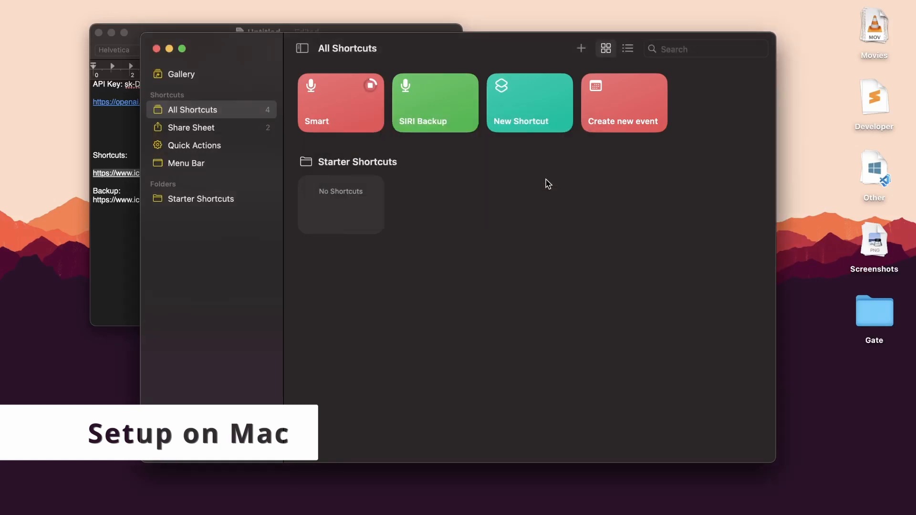
- Add Smart to the Dock and ask it the difference between a star and a black hole
right_click(340, 102)
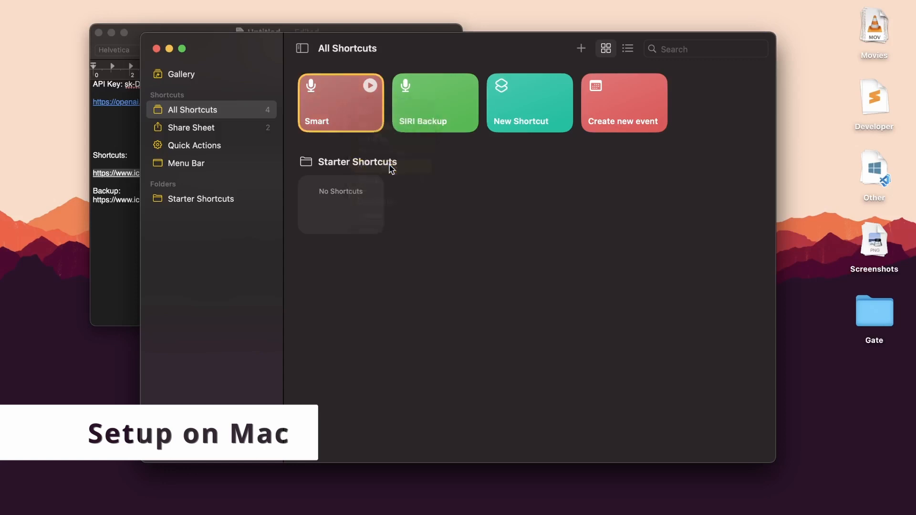
mouse_move(390, 170)
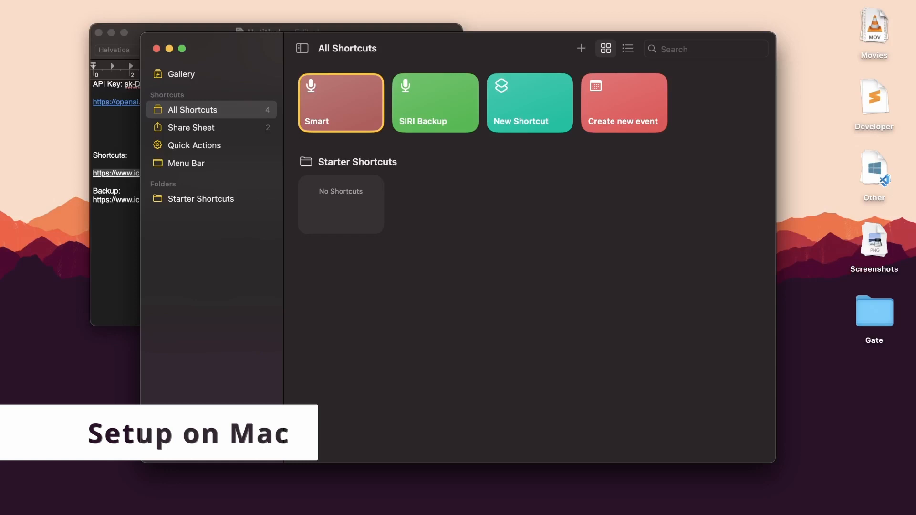
mouse_move(5, 366)
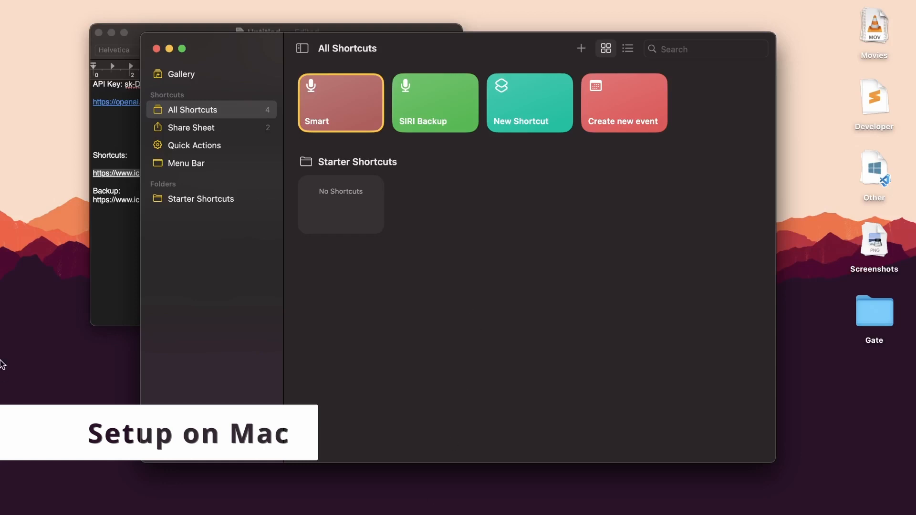
mouse_move(23, 375)
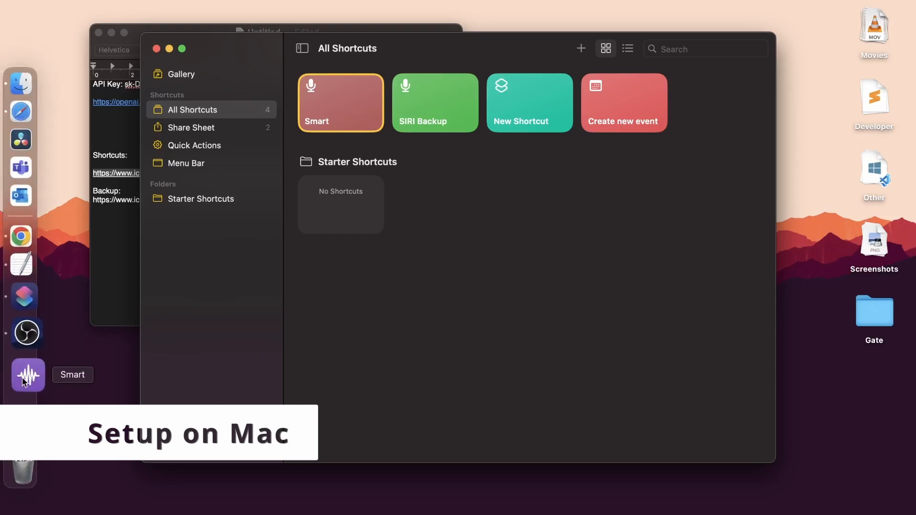
mouse_move(31, 379)
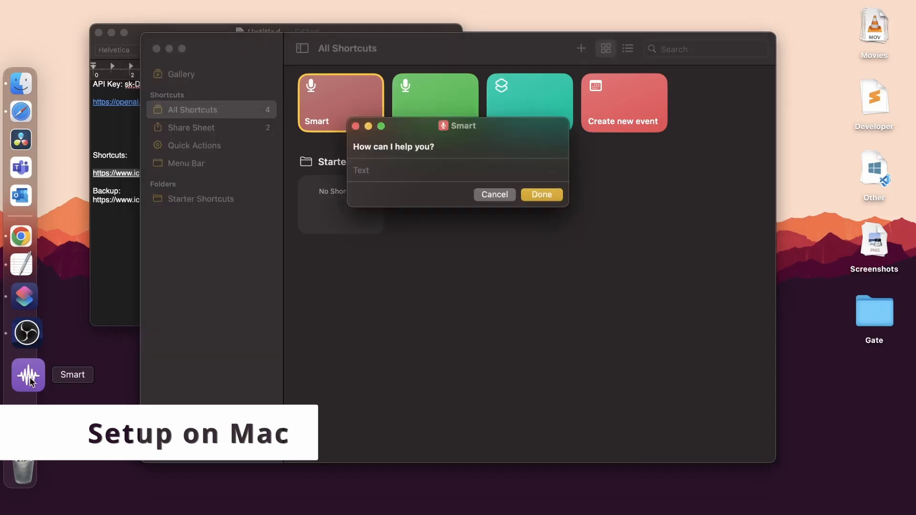
text(w)
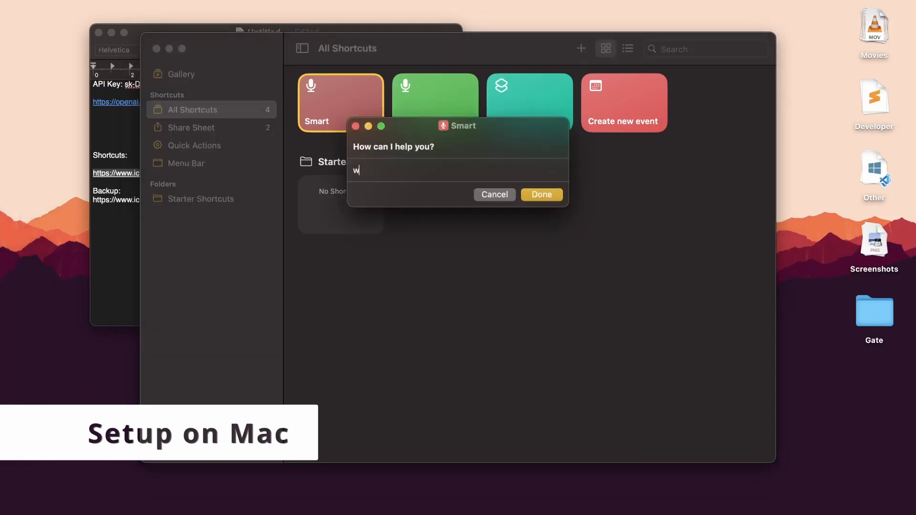
text(hats the difference between)
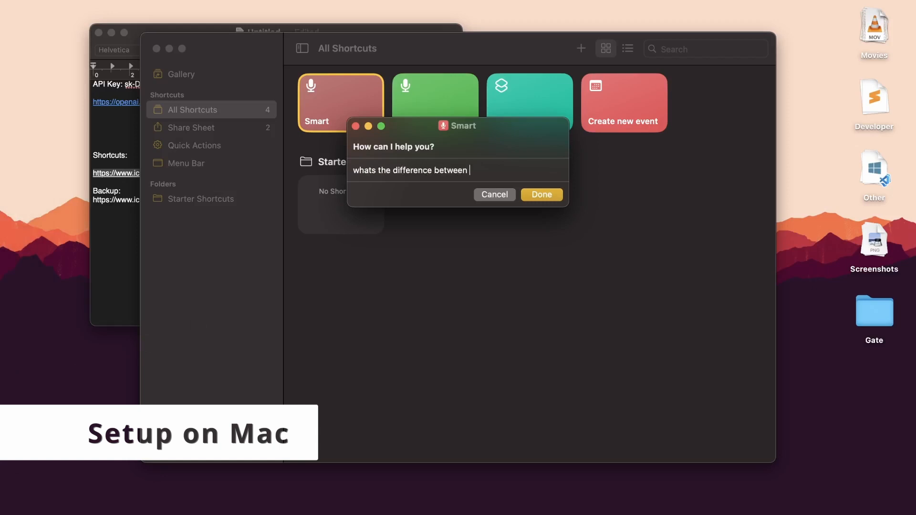
text(a star)
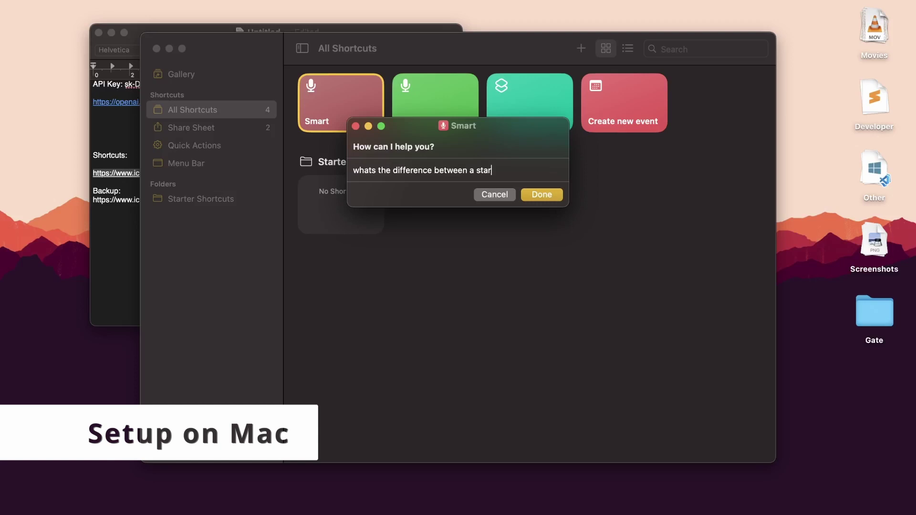
text(and a black)
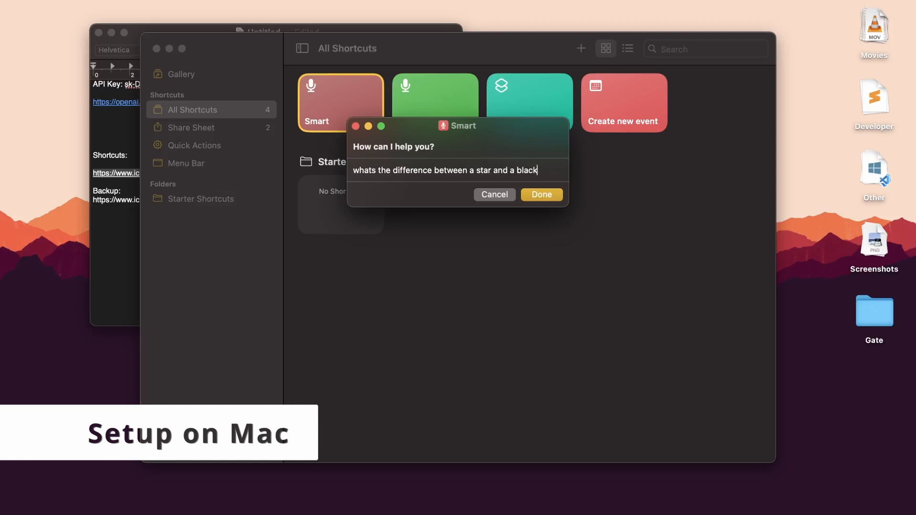
text(hole)
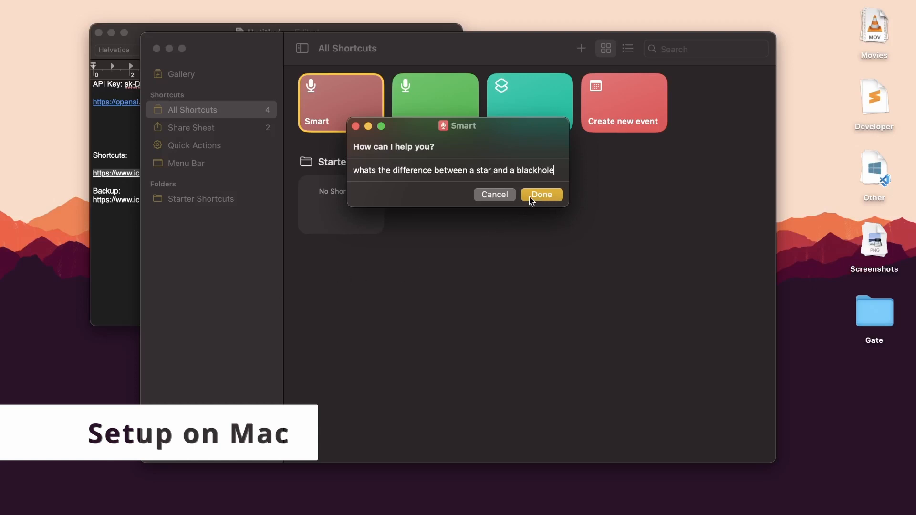
click(540, 194)
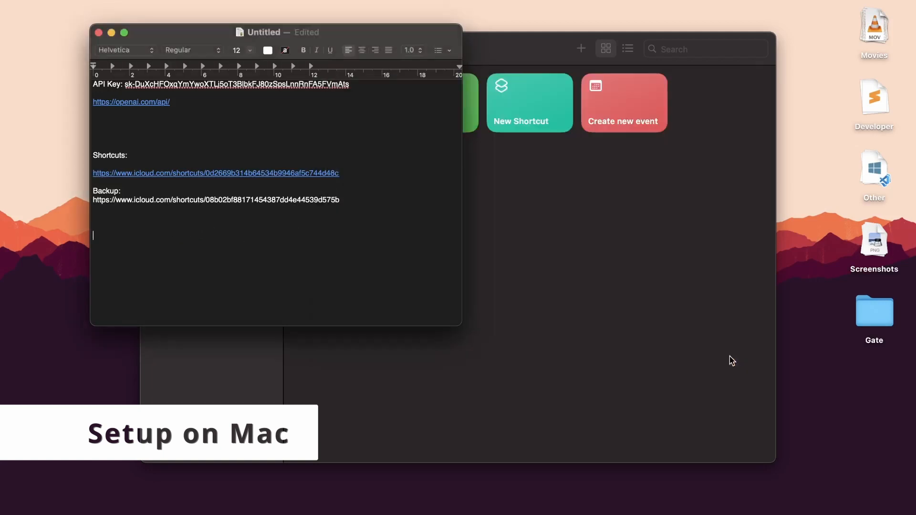
mouse_move(572, 250)
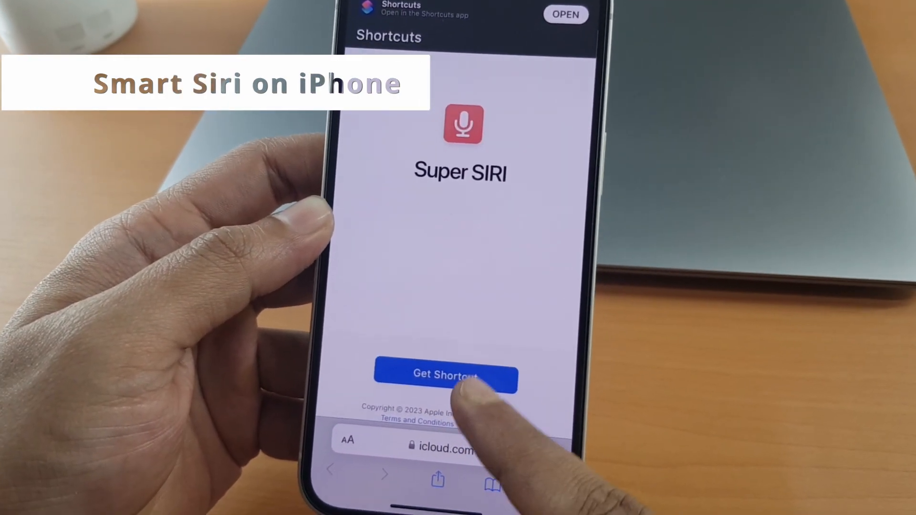
- Install Super SIRI on the iPhone as Smart and paste the API key into its Text action
click(446, 374)
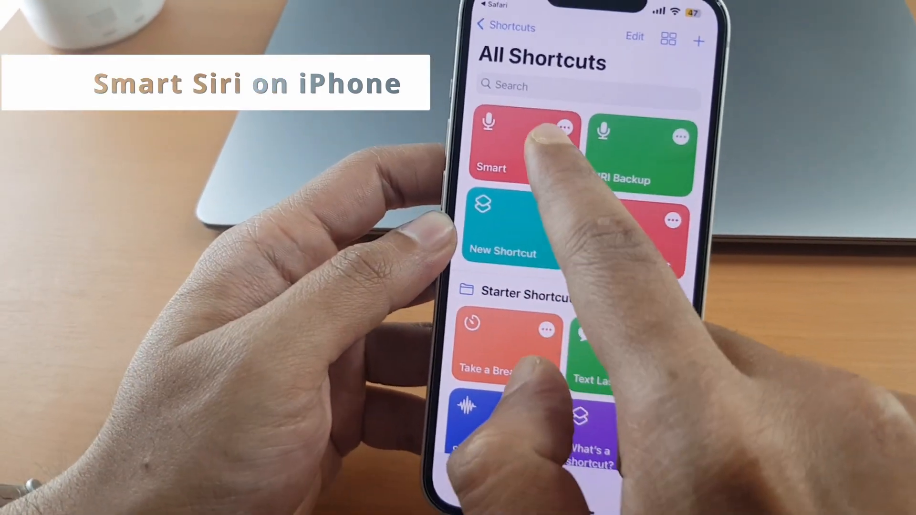
click(523, 146)
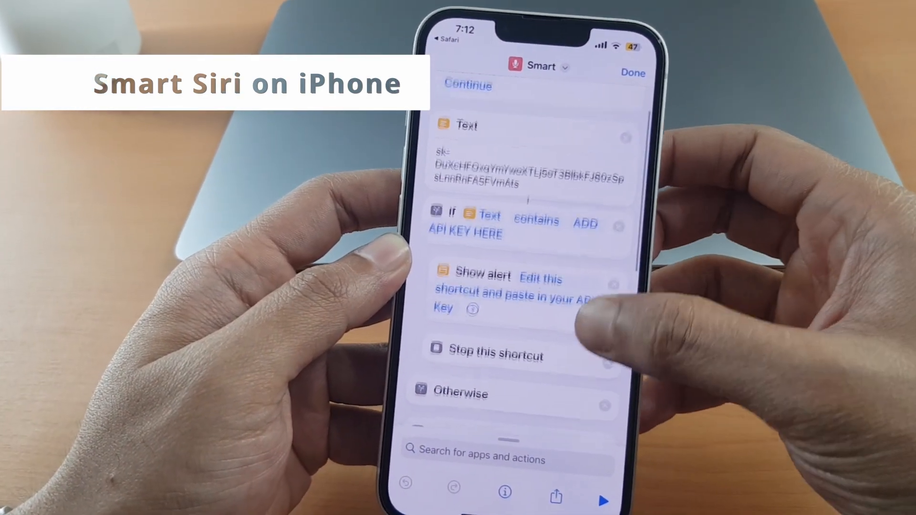
scroll(down, 3)
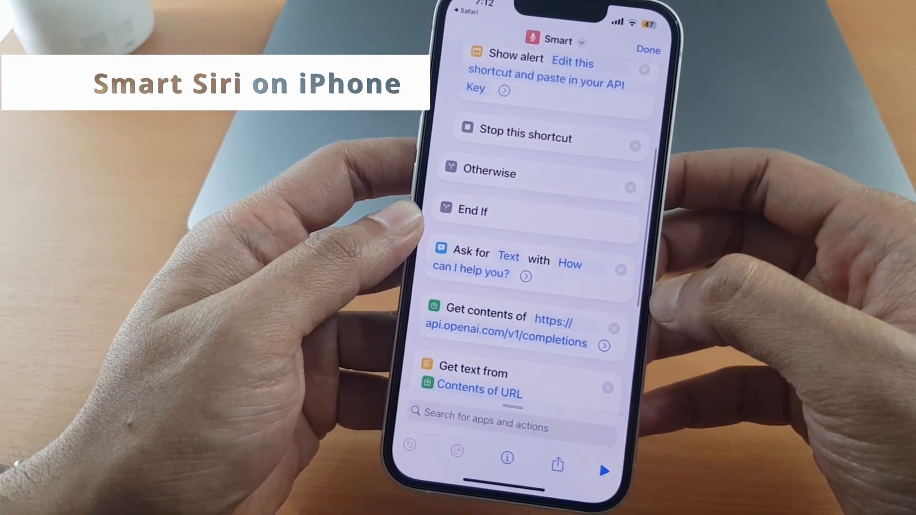
scroll(down, 3)
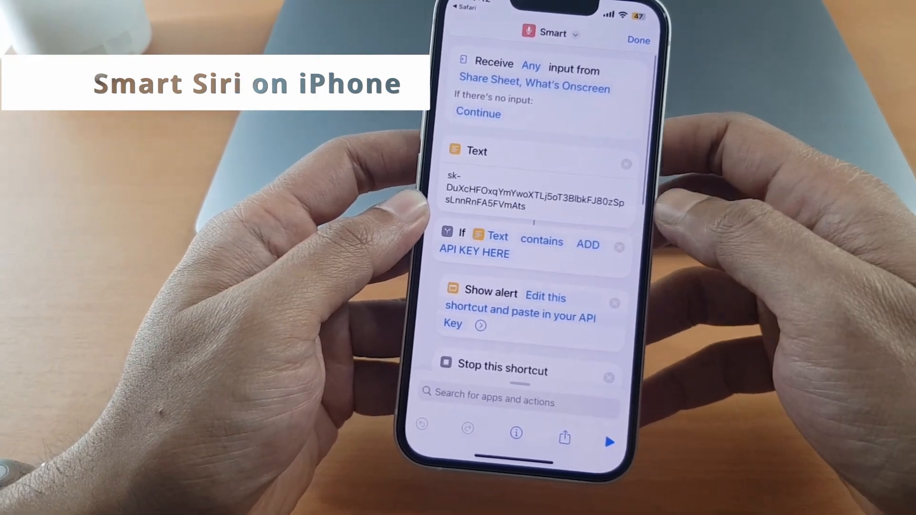
click(549, 33)
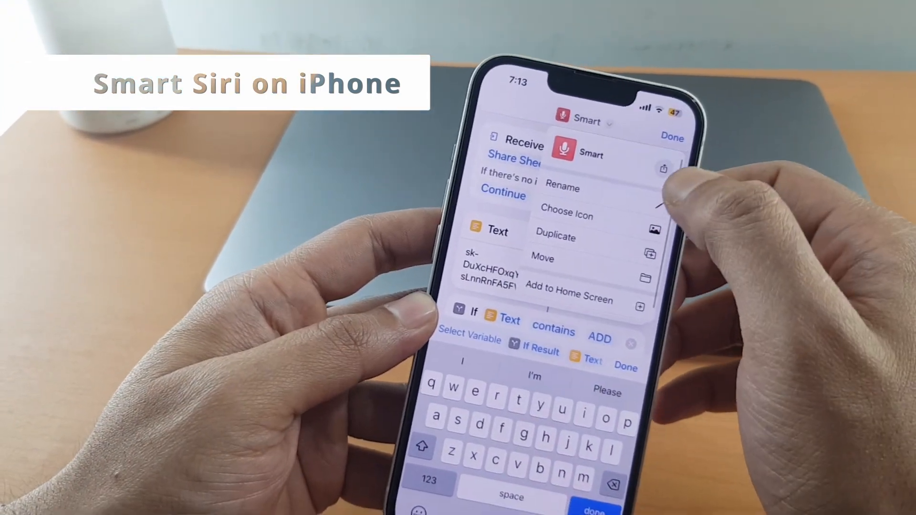
click(564, 188)
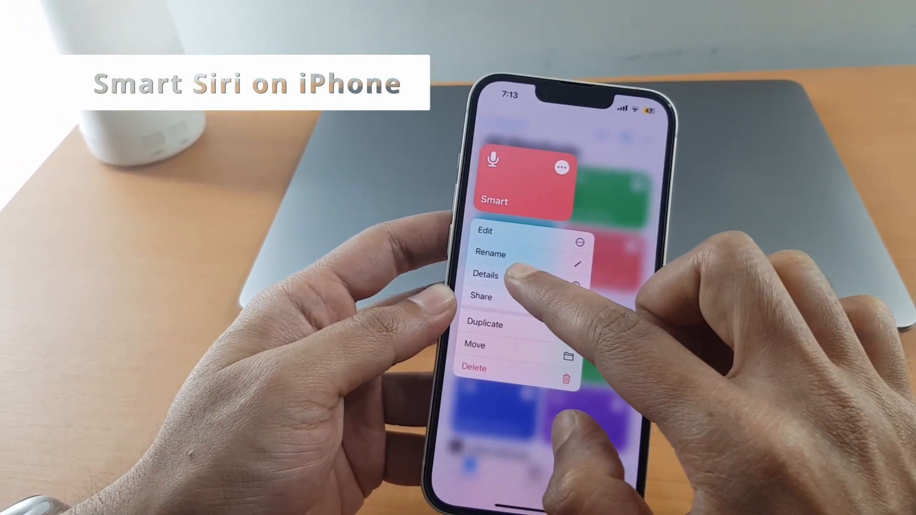
click(485, 275)
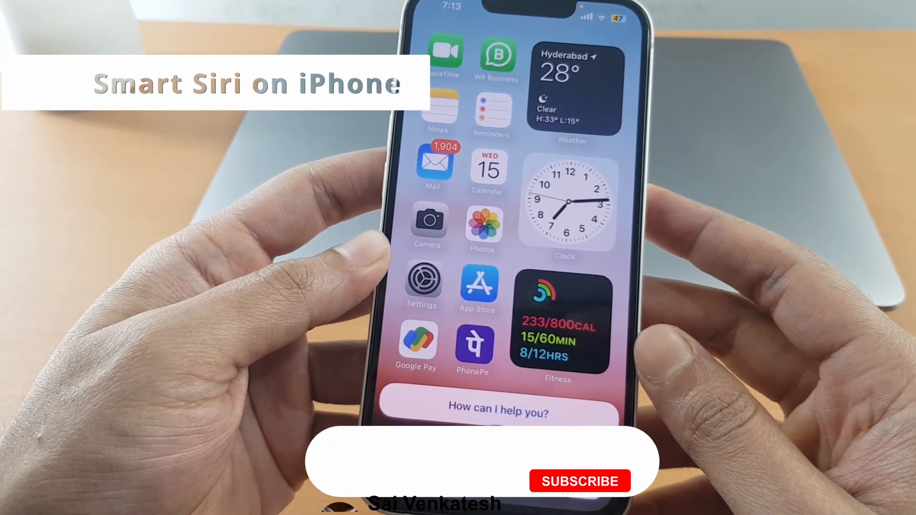
- Ask Smart via Siri how tall the Leaning Tower of Pisa is and view the answer card
click(578, 481)
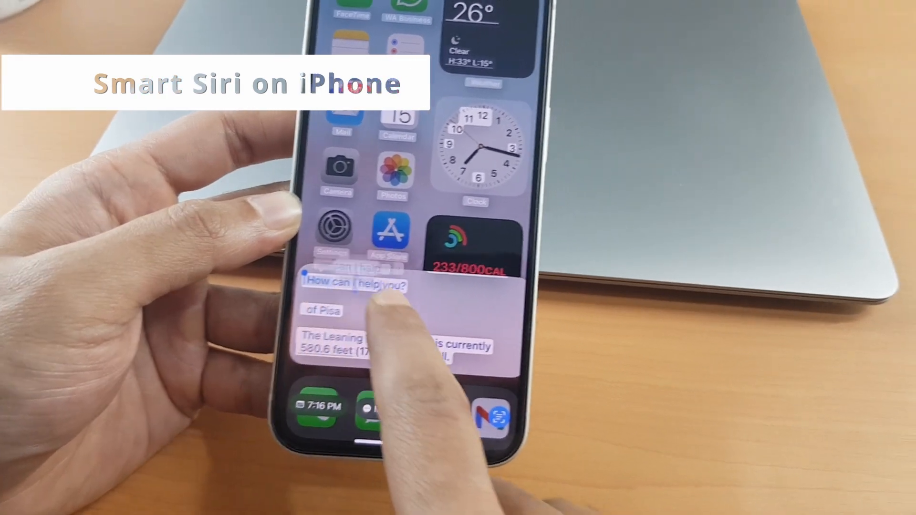
double_click(355, 279)
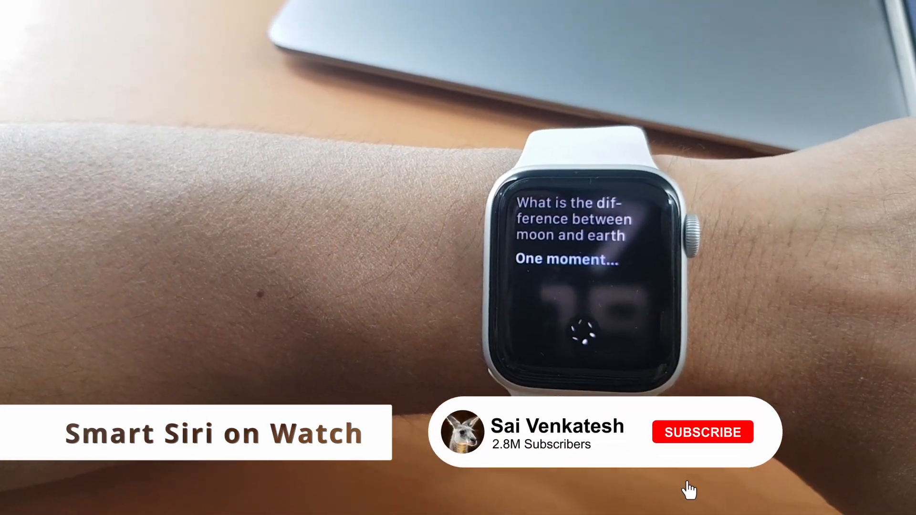
- Ask Smart on the Apple Watch the difference between moon and earth
click(704, 431)
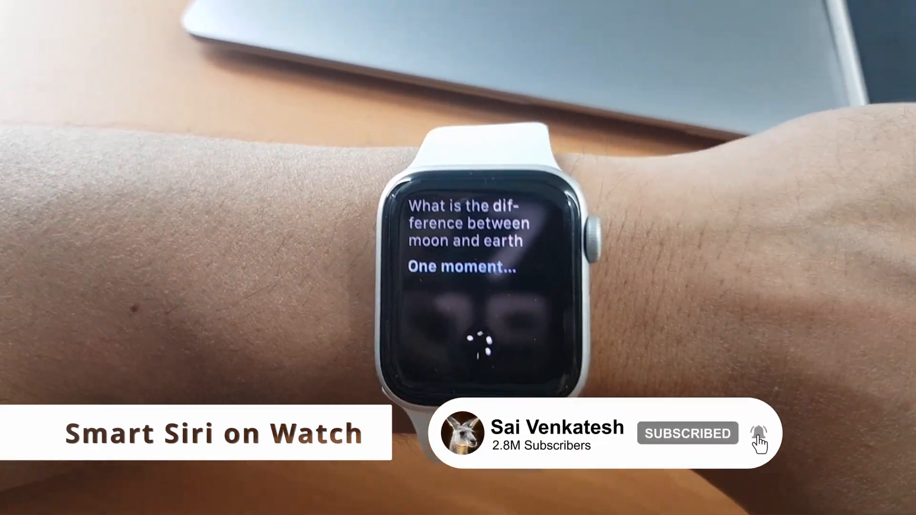